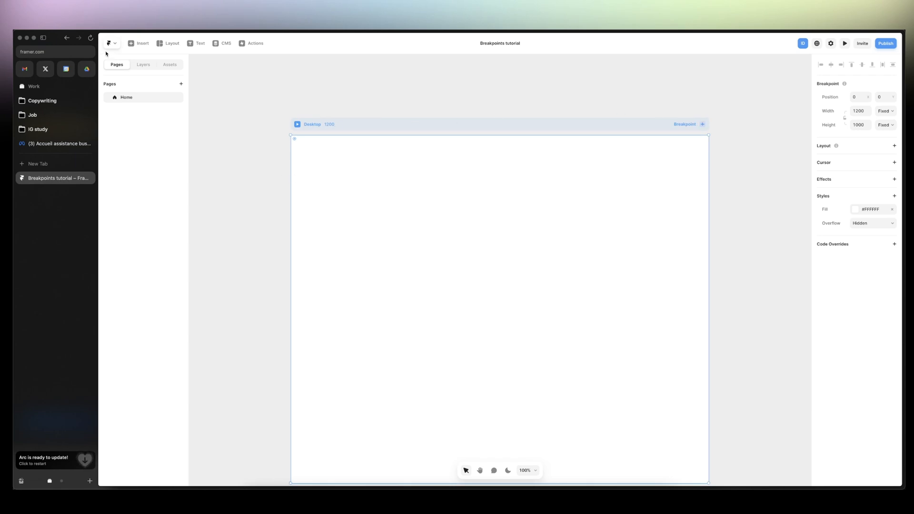
- Open the Insert library showing page templates like Landing Page, Portfolio and Blog
click(138, 43)
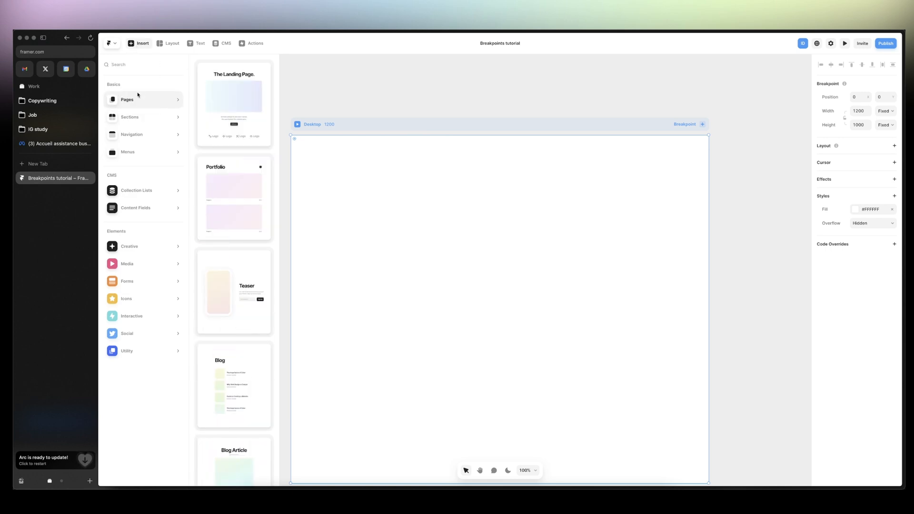
mouse_move(227, 171)
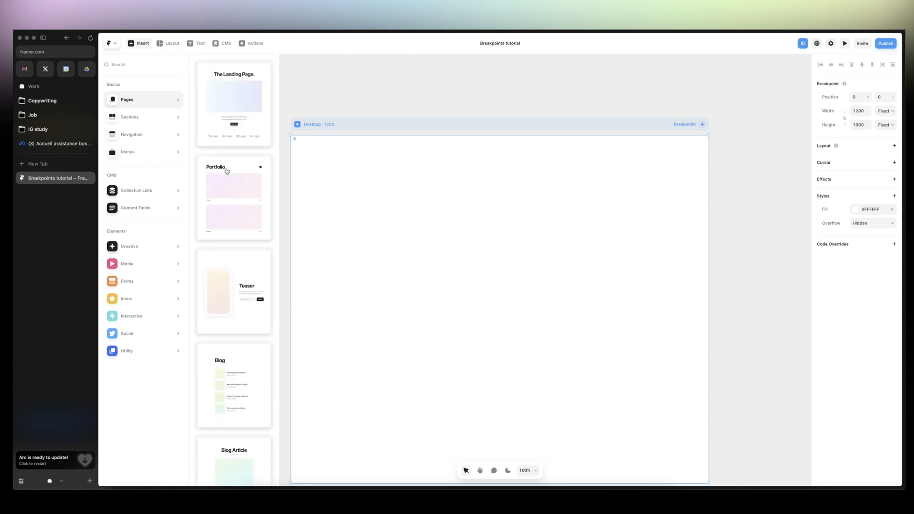
- Close the Insert library and scroll back to the blank Home page frame
click(138, 43)
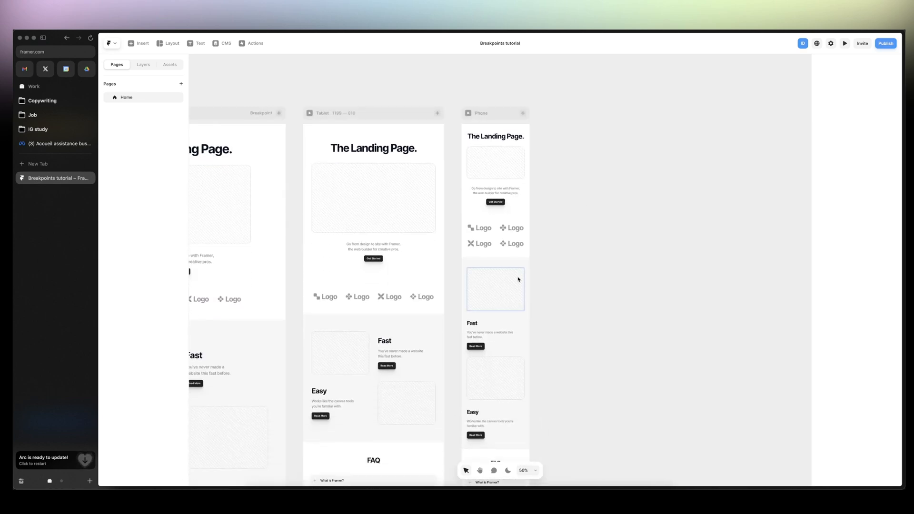
scroll(down, 3)
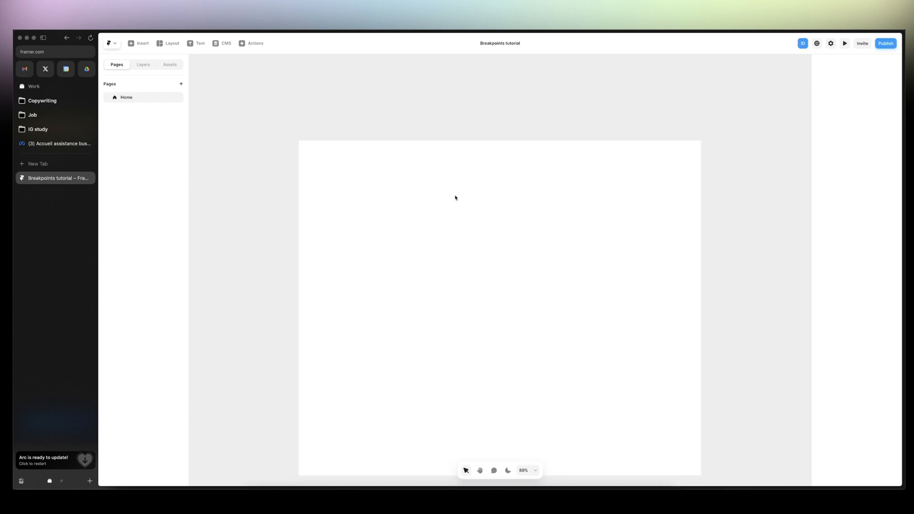
- Add a Tablet breakpoint beside Desktop and start a Custom breakpoint
click(598, 192)
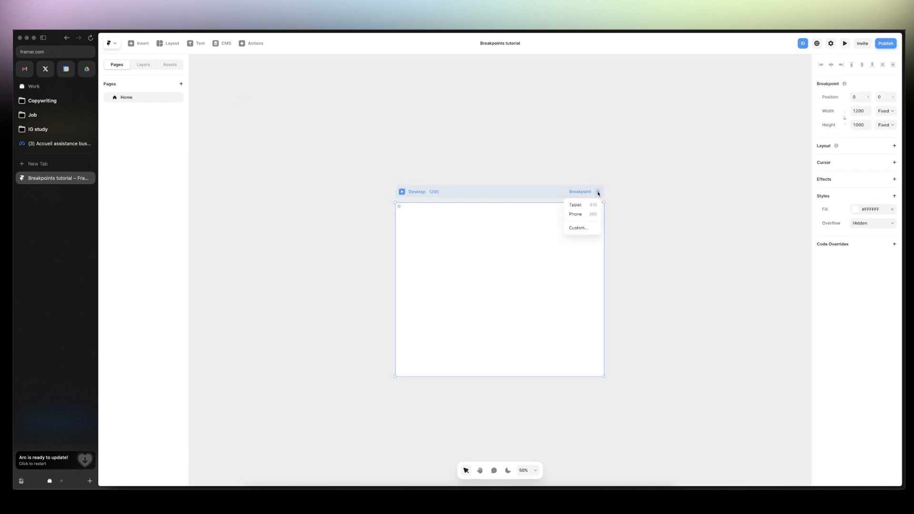
click(574, 204)
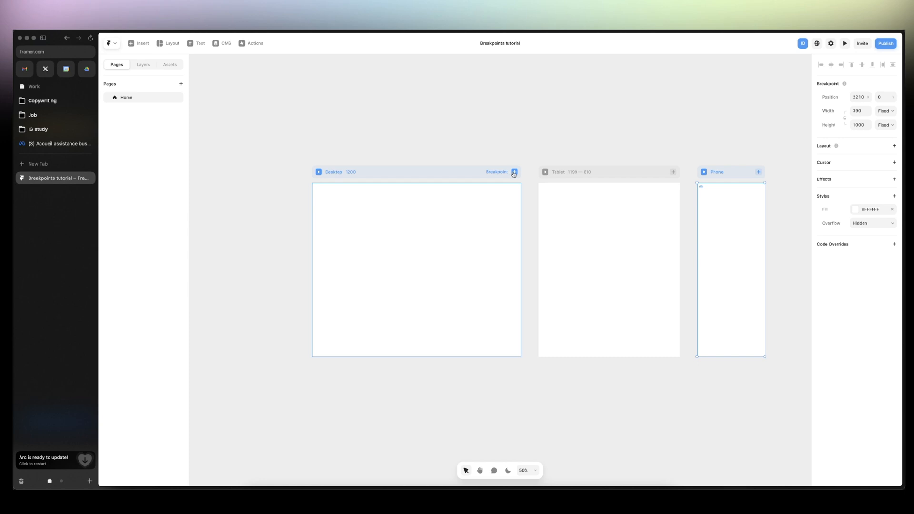
click(514, 172)
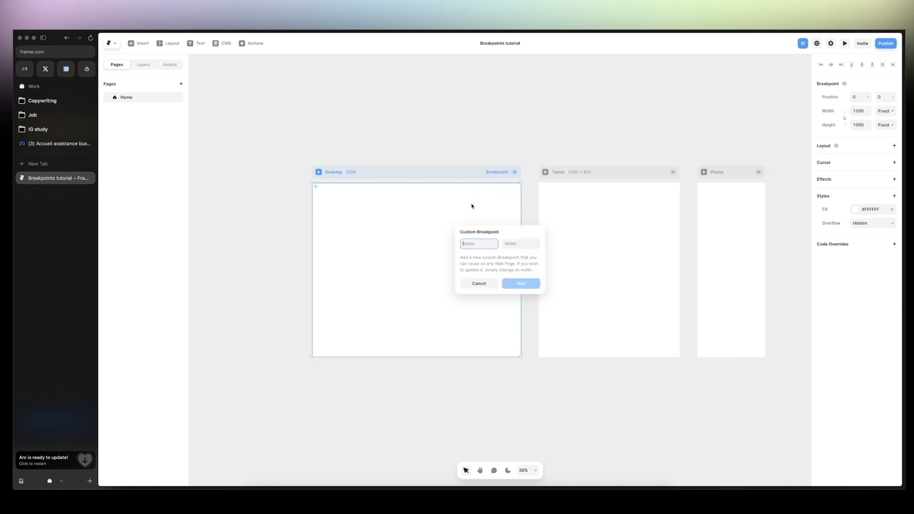
mouse_move(513, 247)
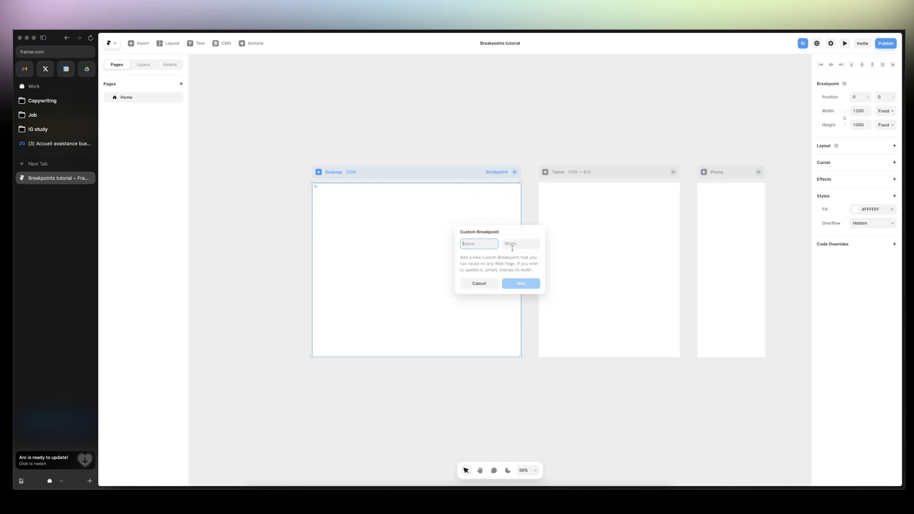
- Name the custom breakpoint 'Big Screen' and enter its width, 190
text(Big Scr)
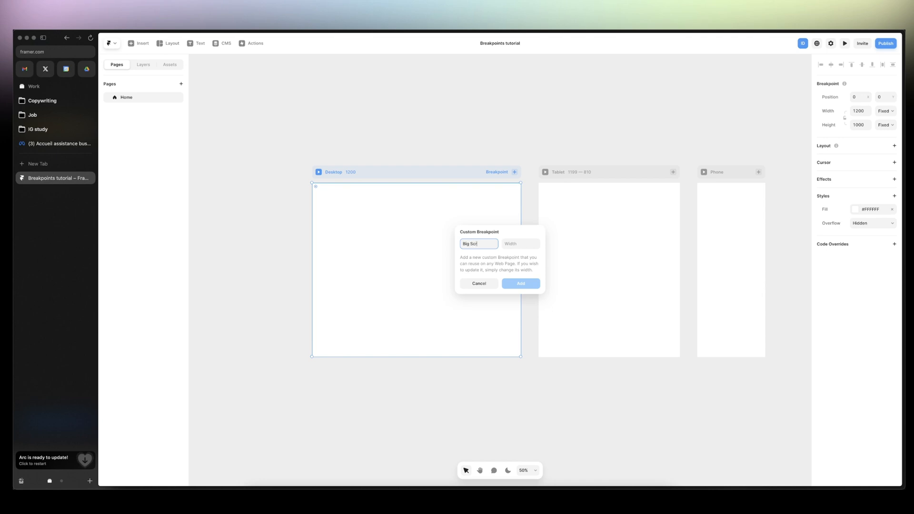
click(520, 244)
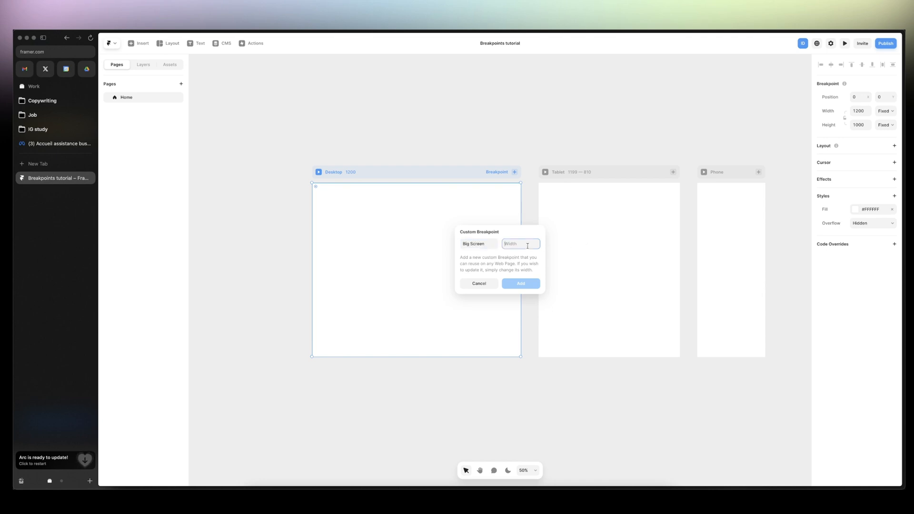
text(190)
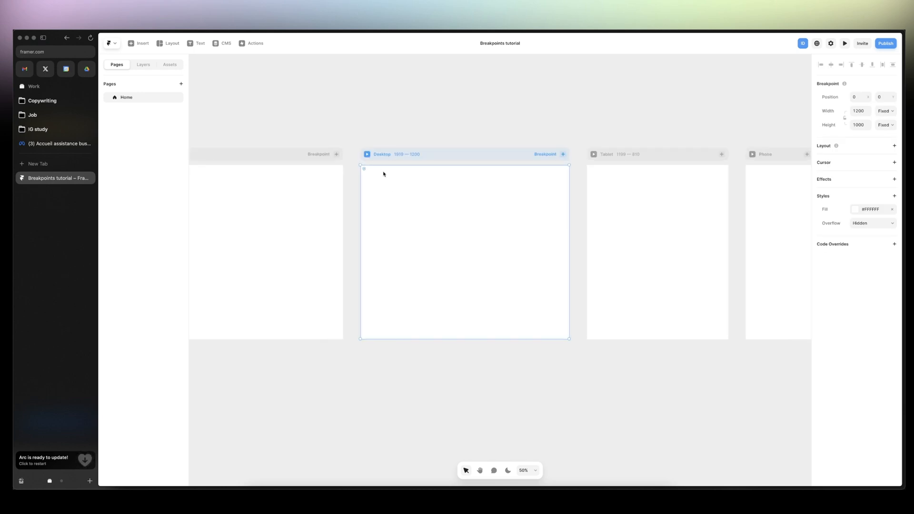
mouse_move(407, 157)
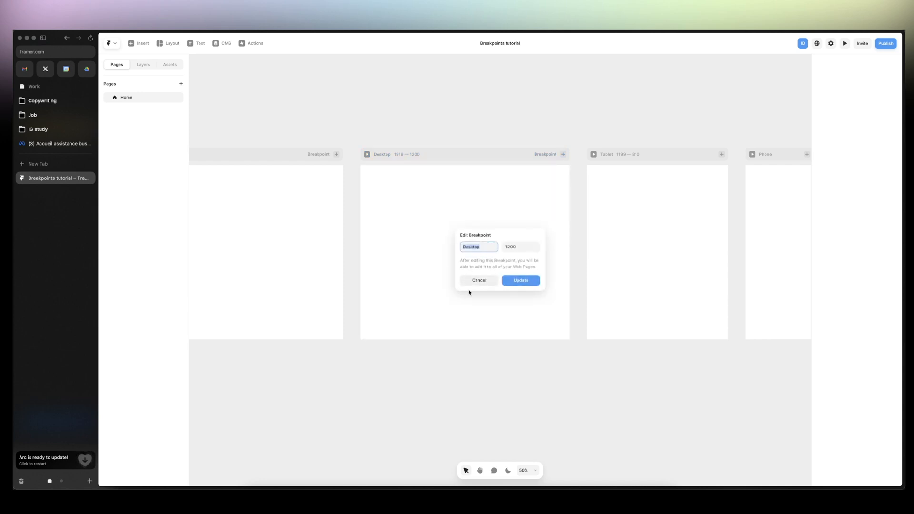
click(520, 280)
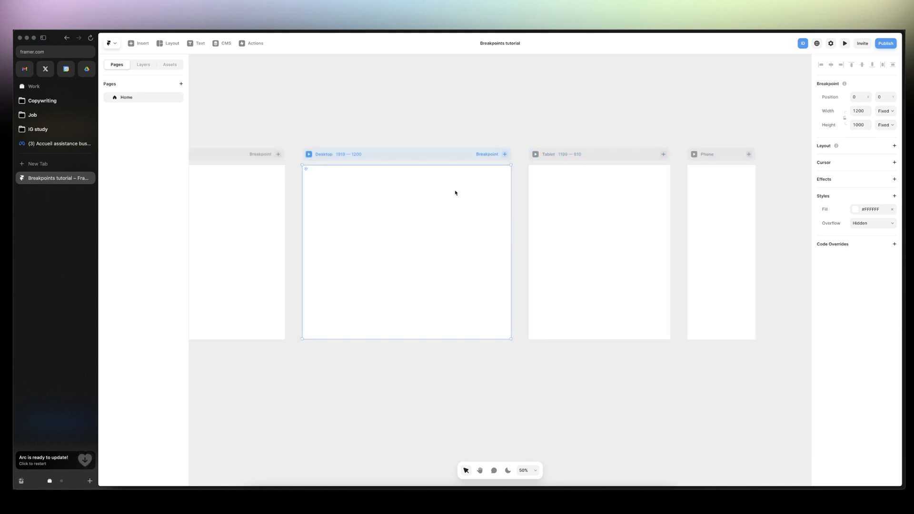
mouse_move(452, 201)
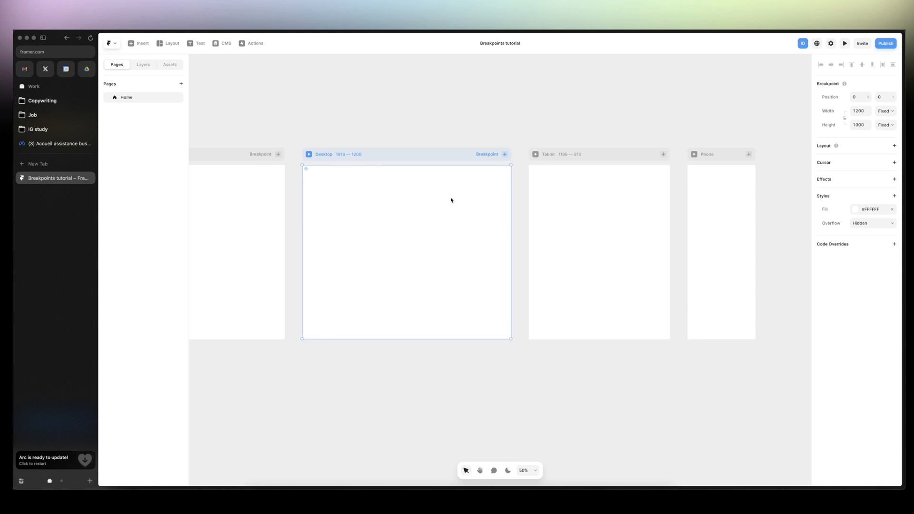
mouse_move(462, 203)
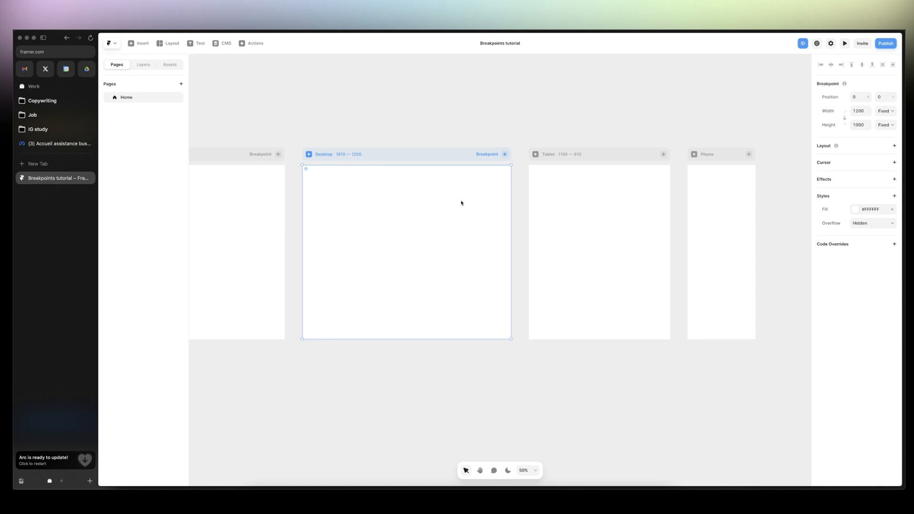
mouse_move(465, 206)
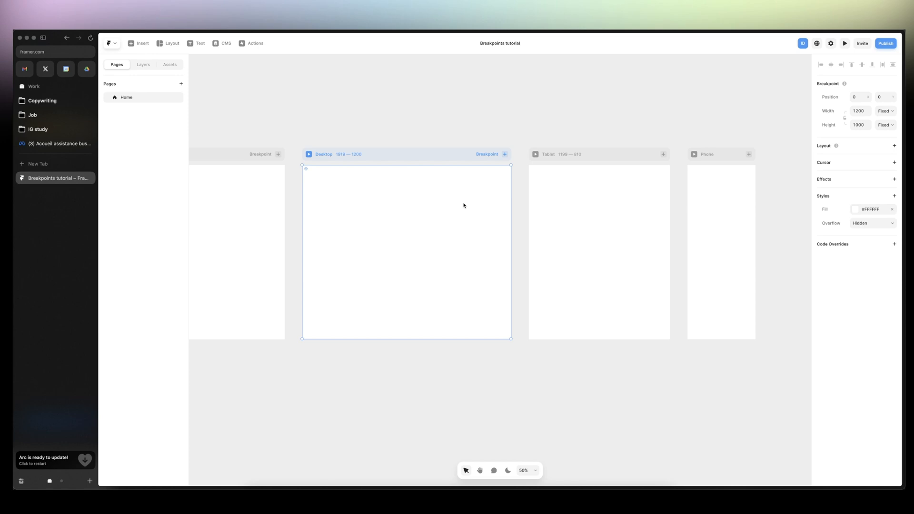